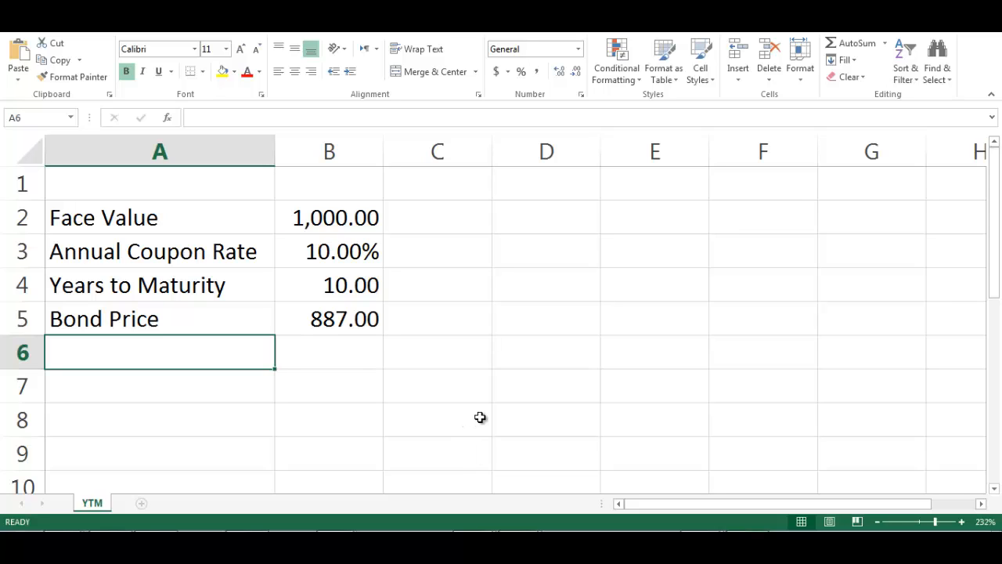
mouse_move(697, 435)
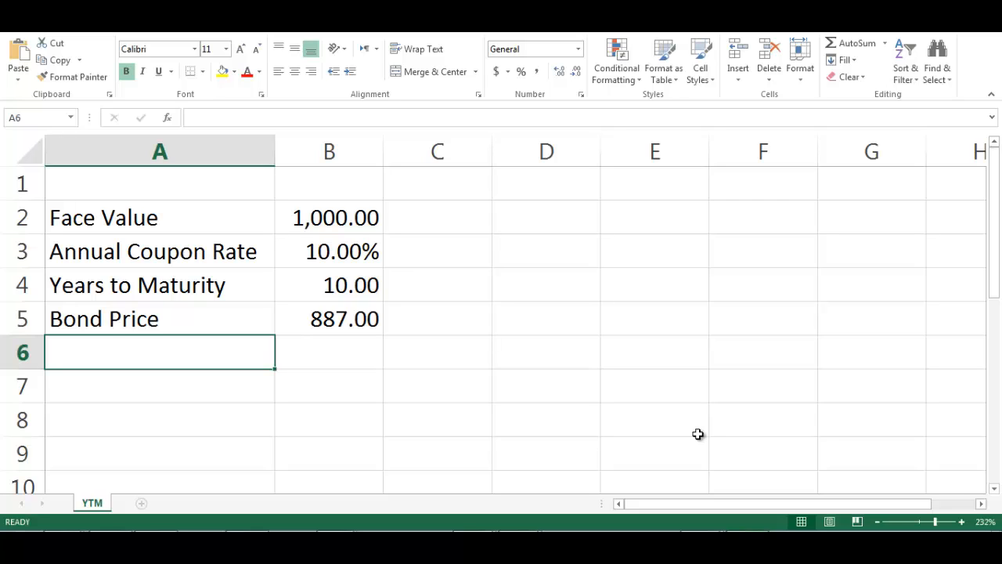
Step: Type the bold label 'YTM' into cell A6
text(YTM)
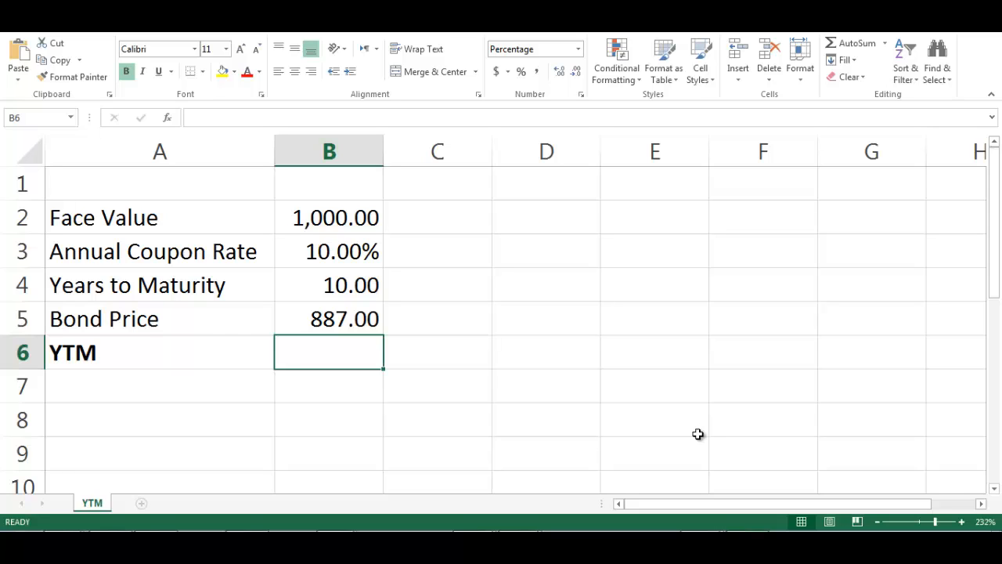
Step: Begin =RATE( in B6 with years to maturity B4 as periods
text(=)
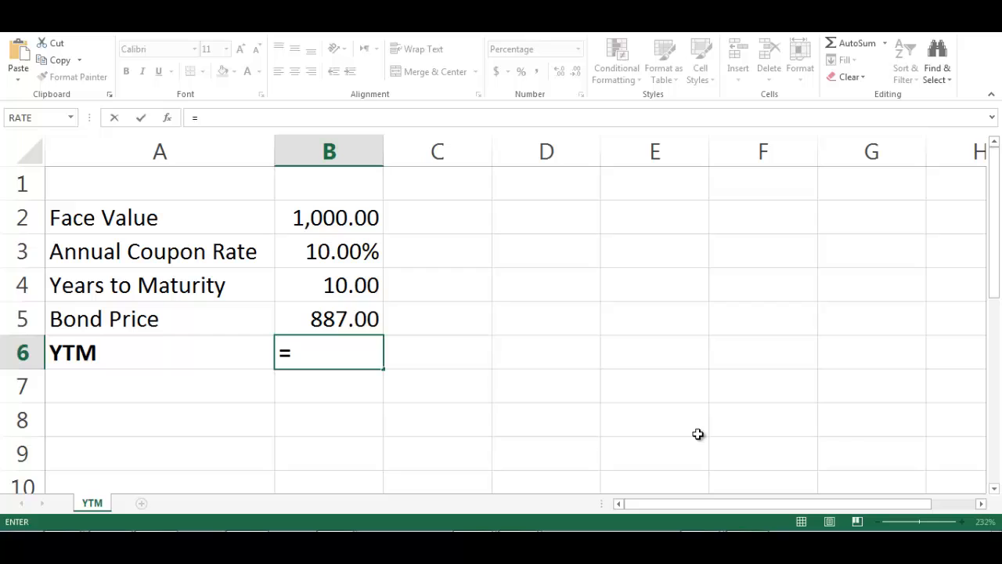
text(RATE)
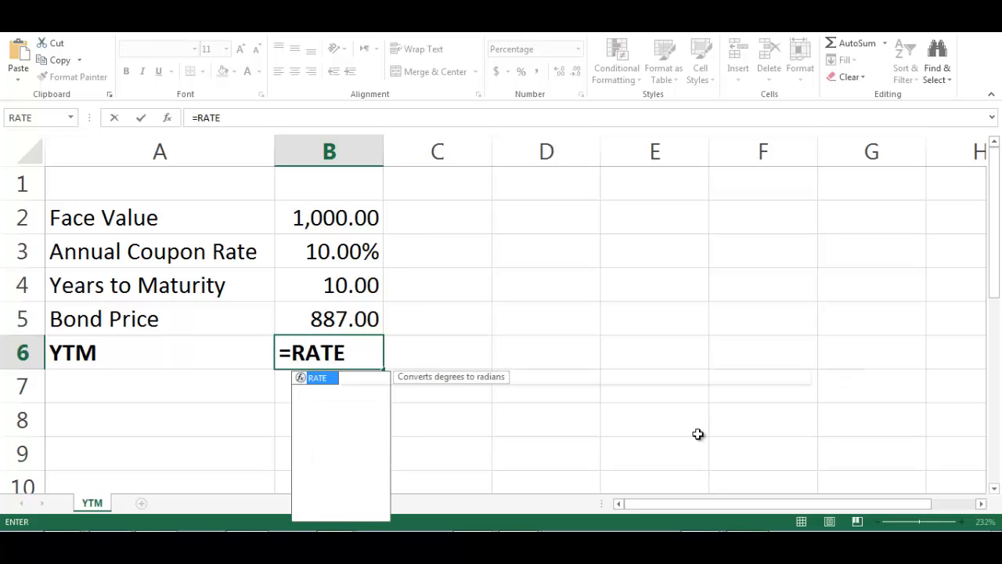
text(()
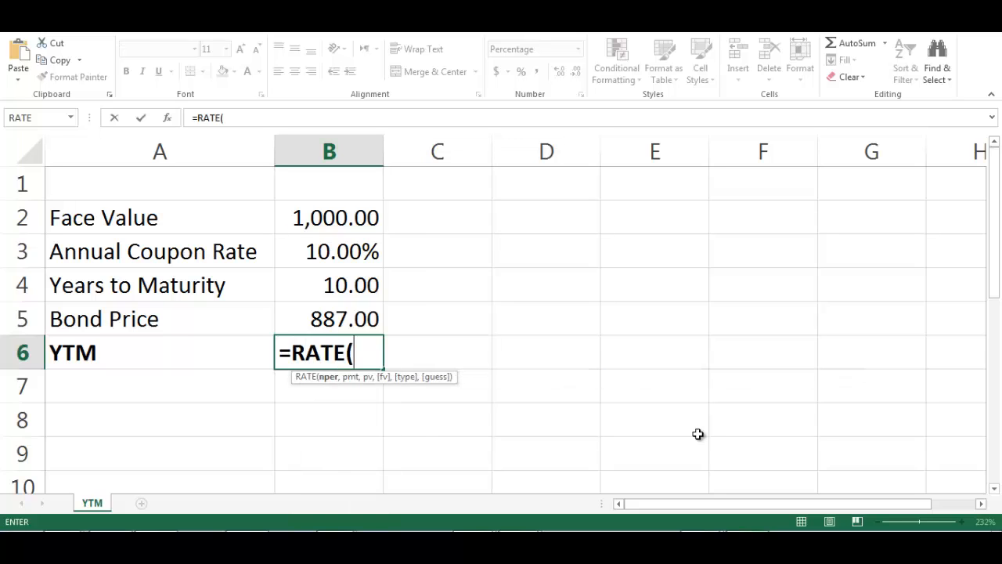
text(B)
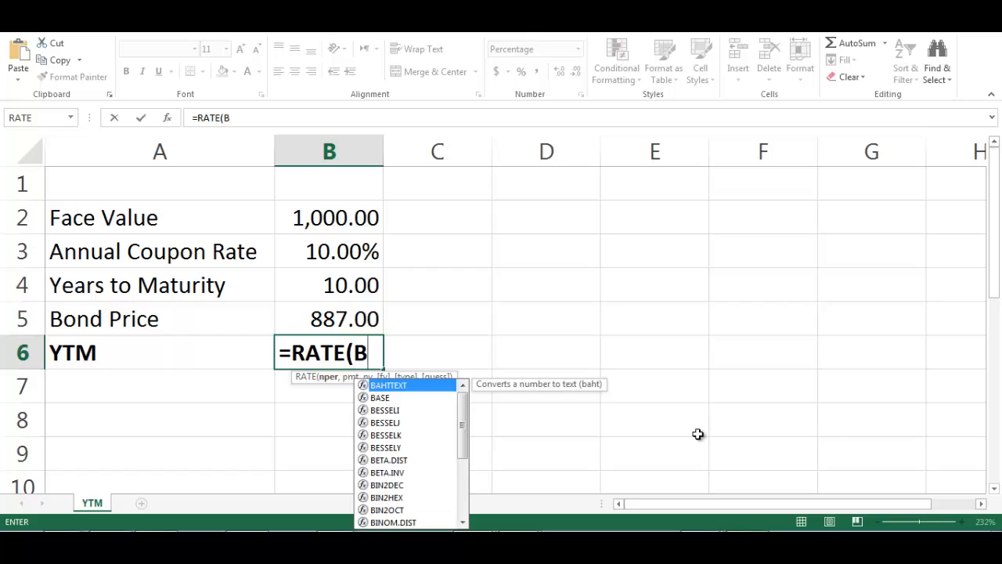
click(329, 284)
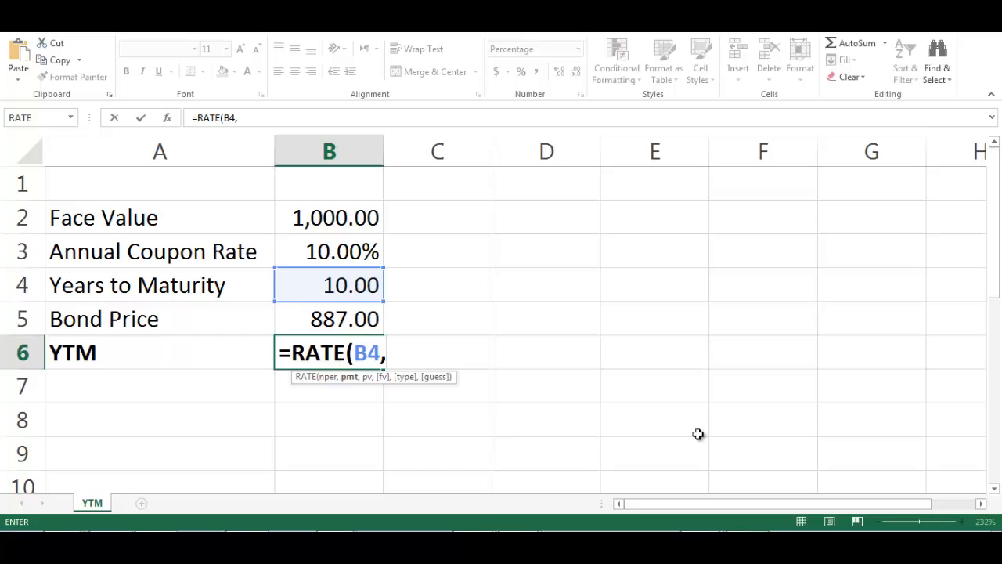
Step: Complete =RATE(B4,B3*B2,-B5,B2) with coupon payment, negative price and face value
click(328, 250)
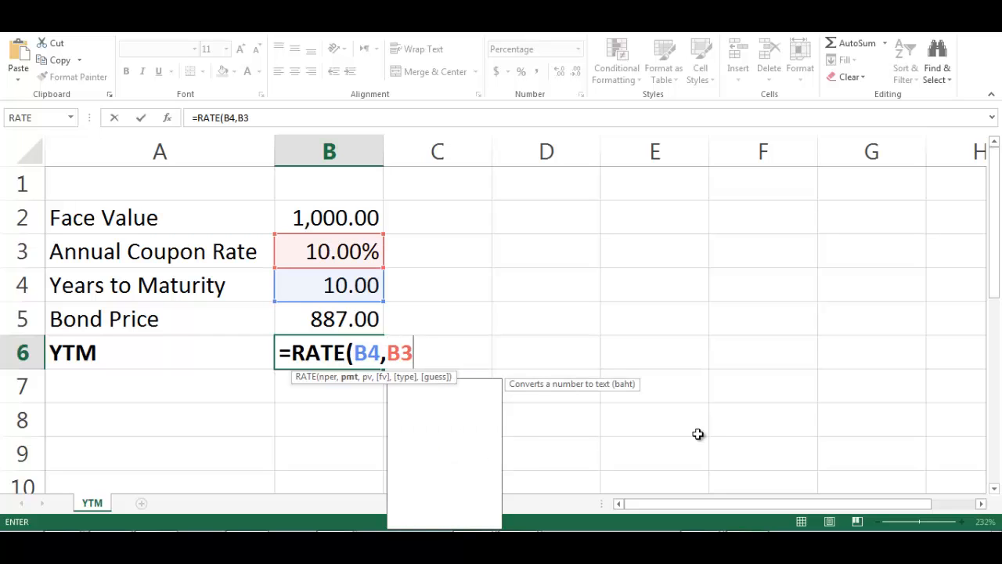
text(*B2)
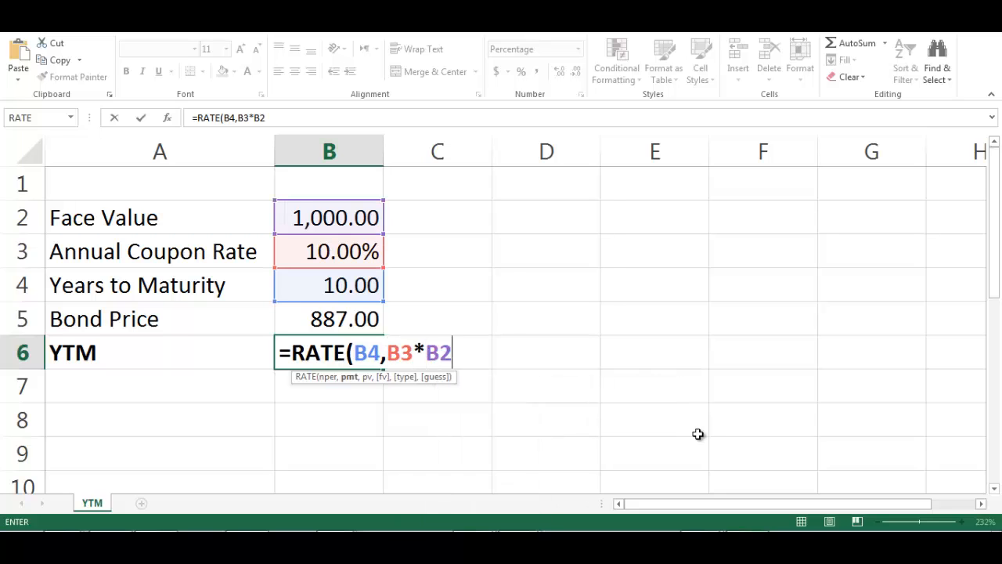
text(,)
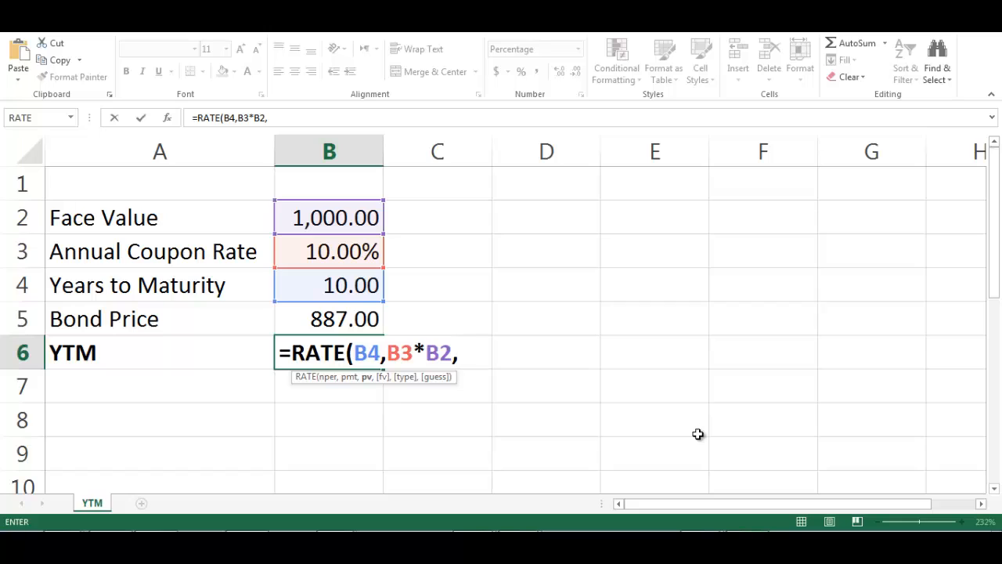
text(-)
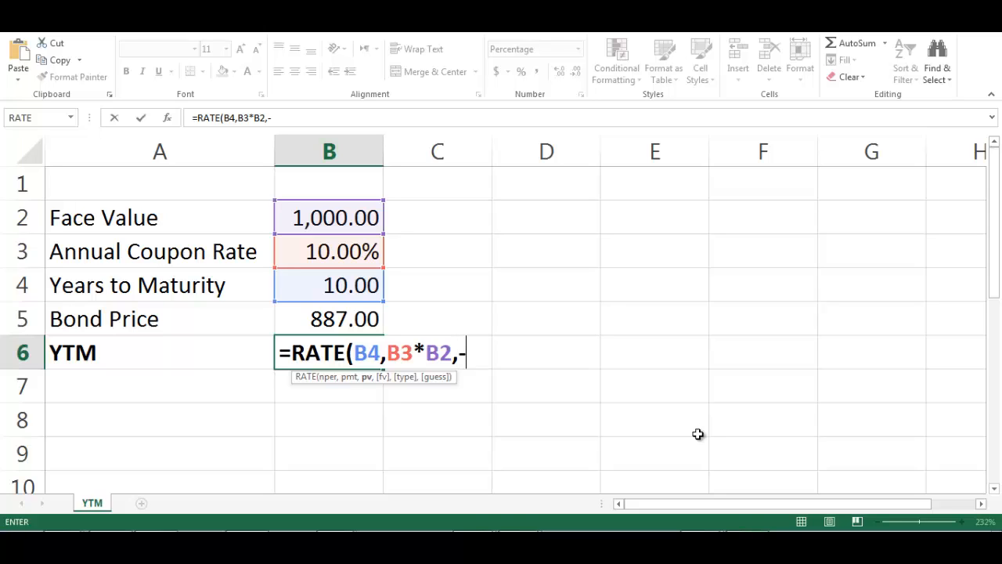
text(B)
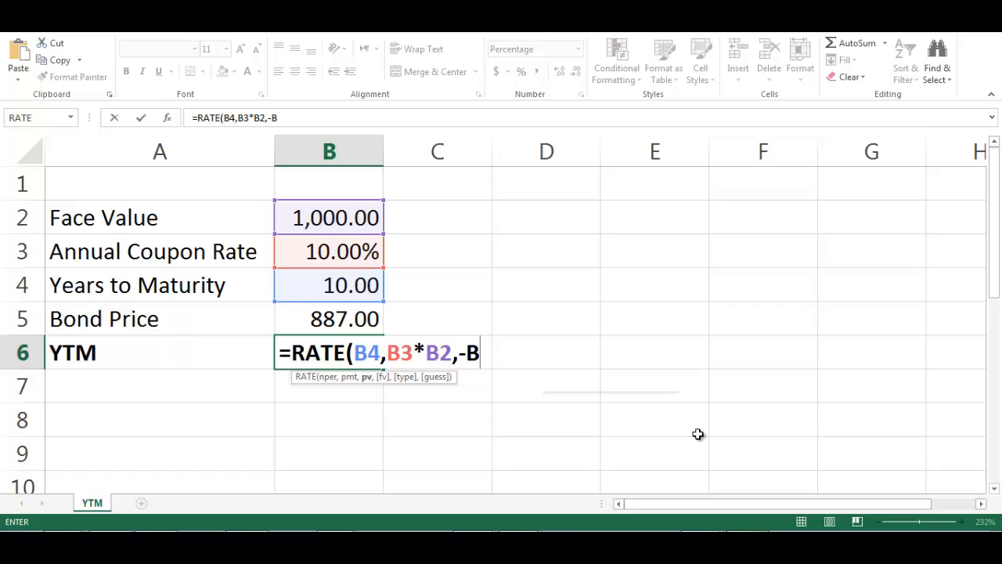
click(329, 319)
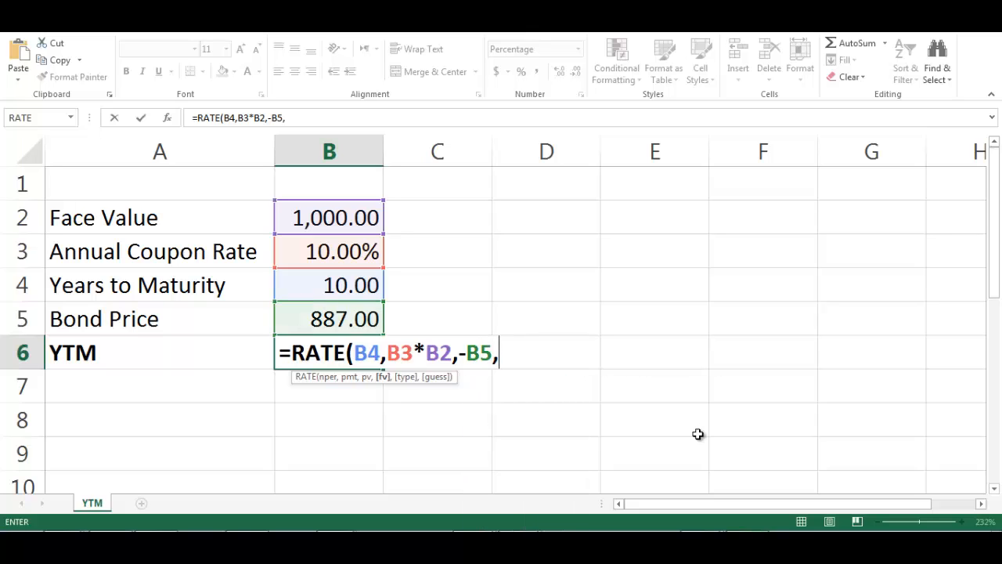
text(B2)
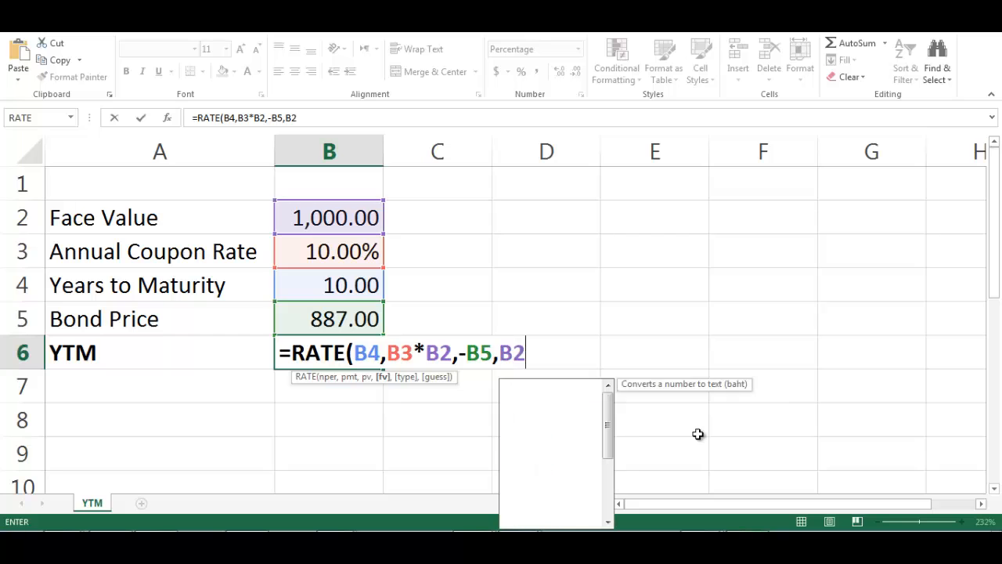
text())
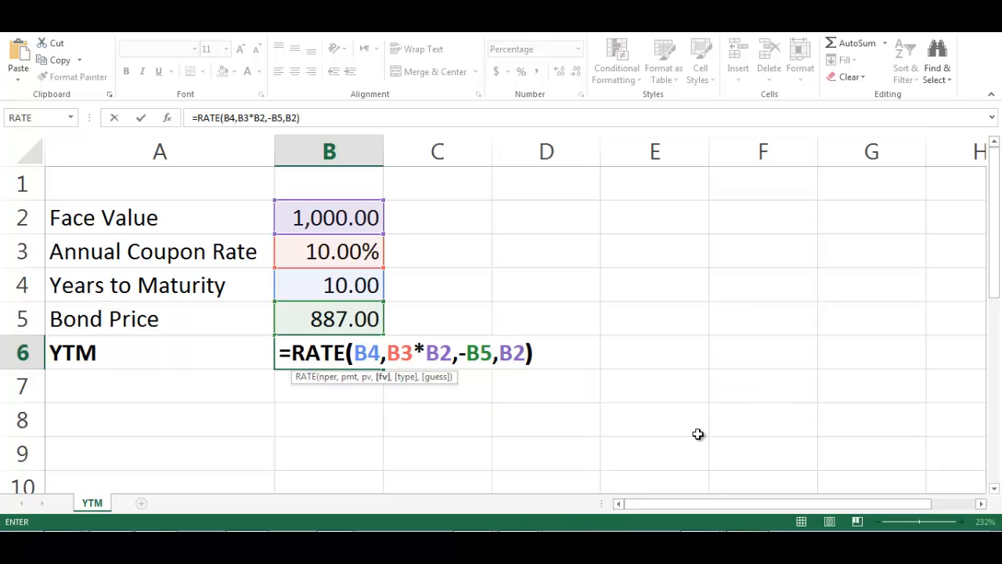